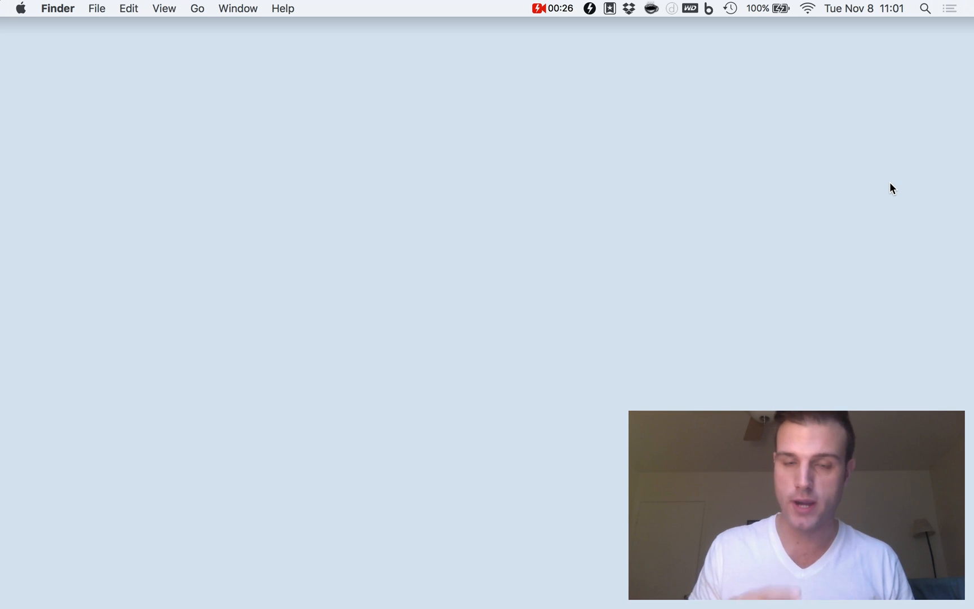
pyautogui.moveTo(540, 589)
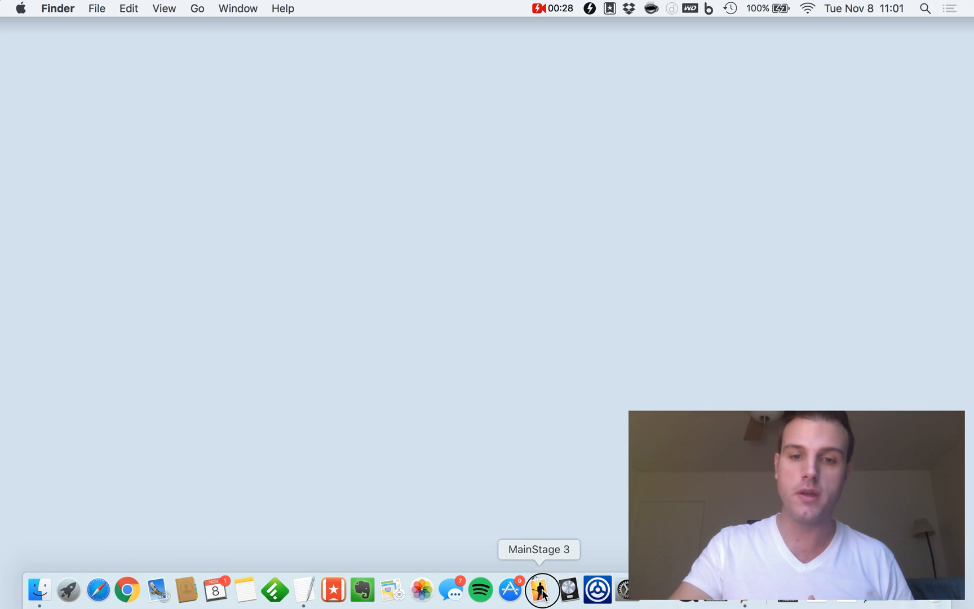
pyautogui.moveTo(453, 166)
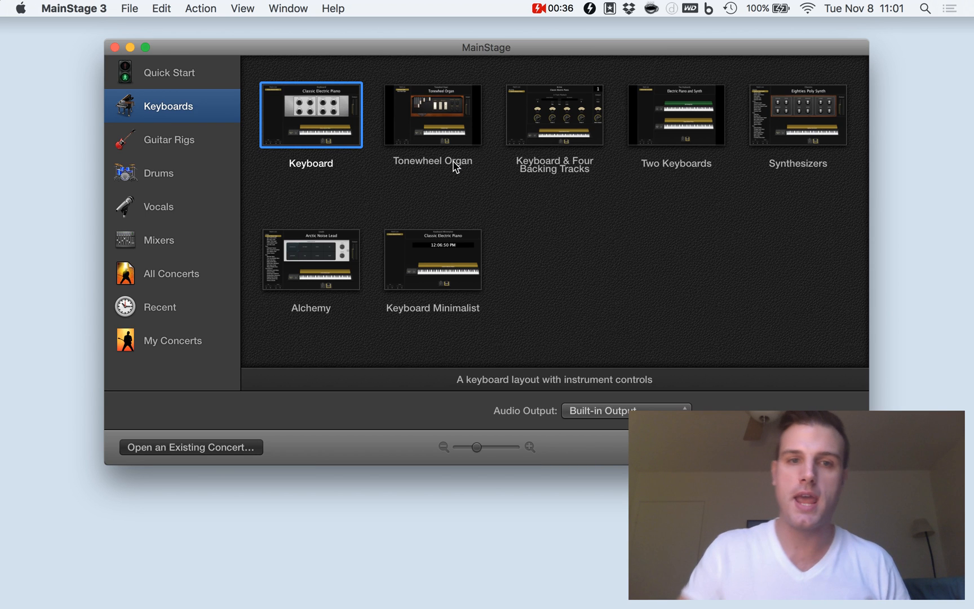
pyautogui.moveTo(345, 123)
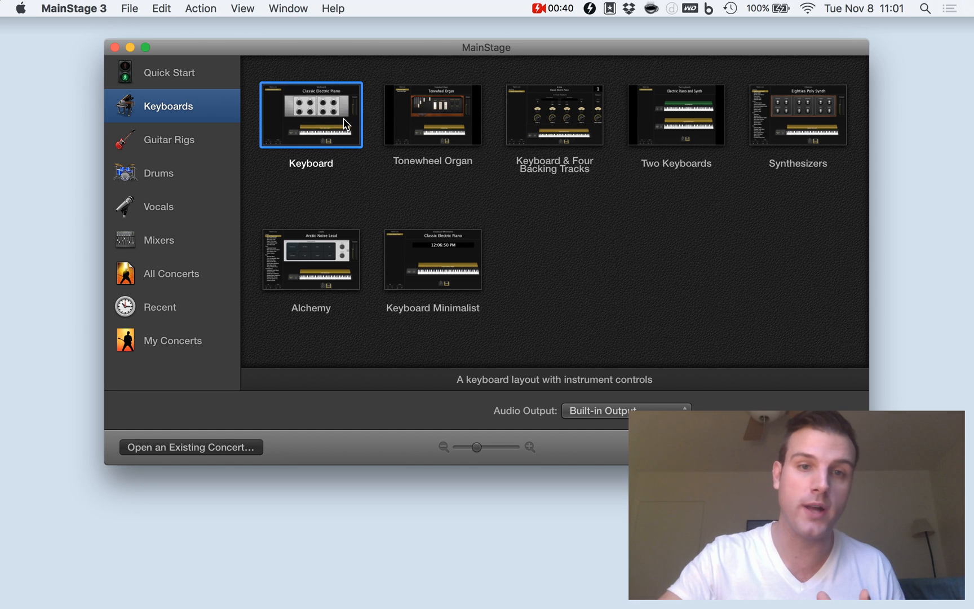
# Step: Create a new concert from the Keyboards > Keyboard template
pyautogui.doubleClick(311, 115)
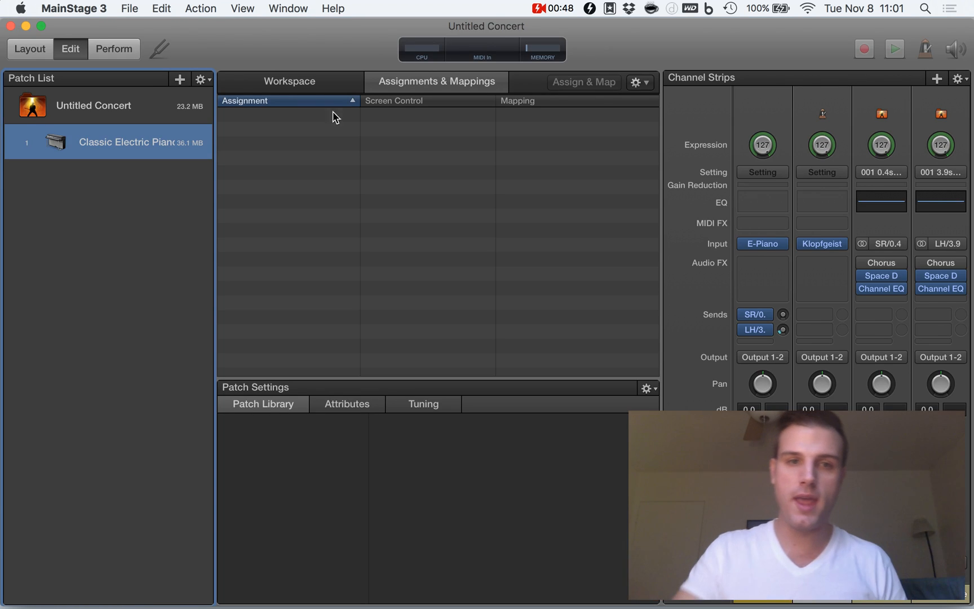
pyautogui.moveTo(275, 81)
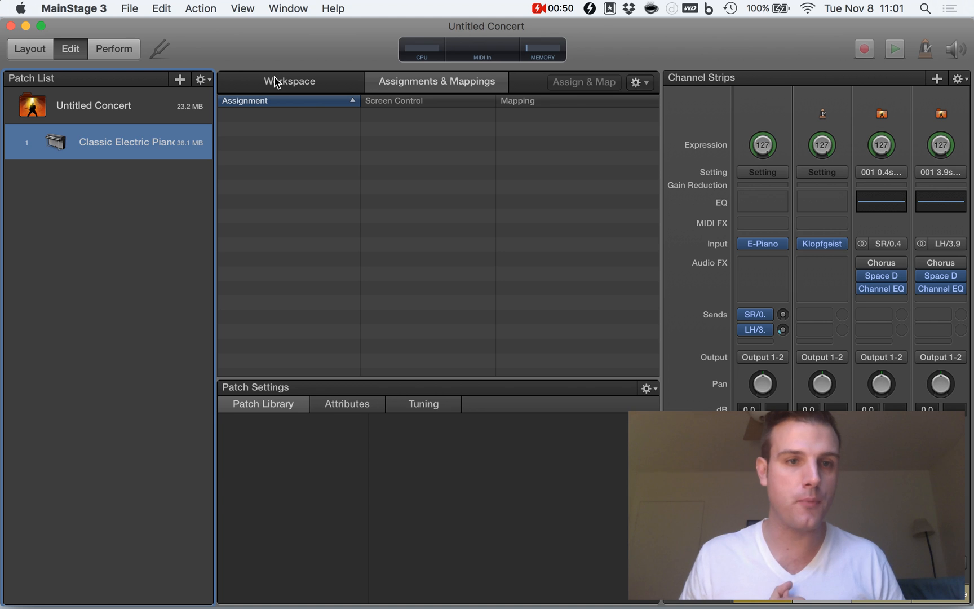
# Step: In the workspace, select the mod wheel screen control, then open and close the piano plug-in window
pyautogui.click(289, 81)
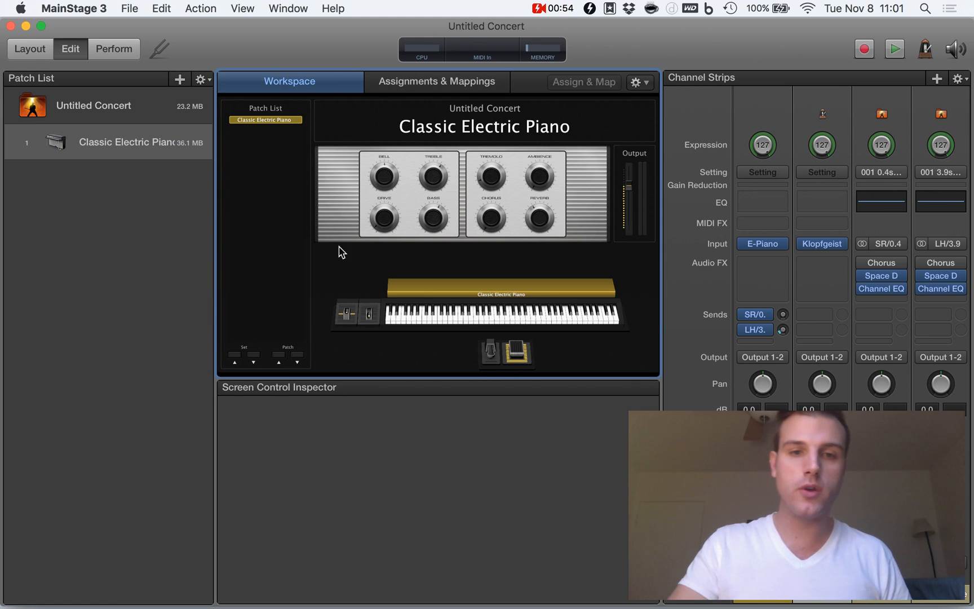
pyautogui.click(367, 312)
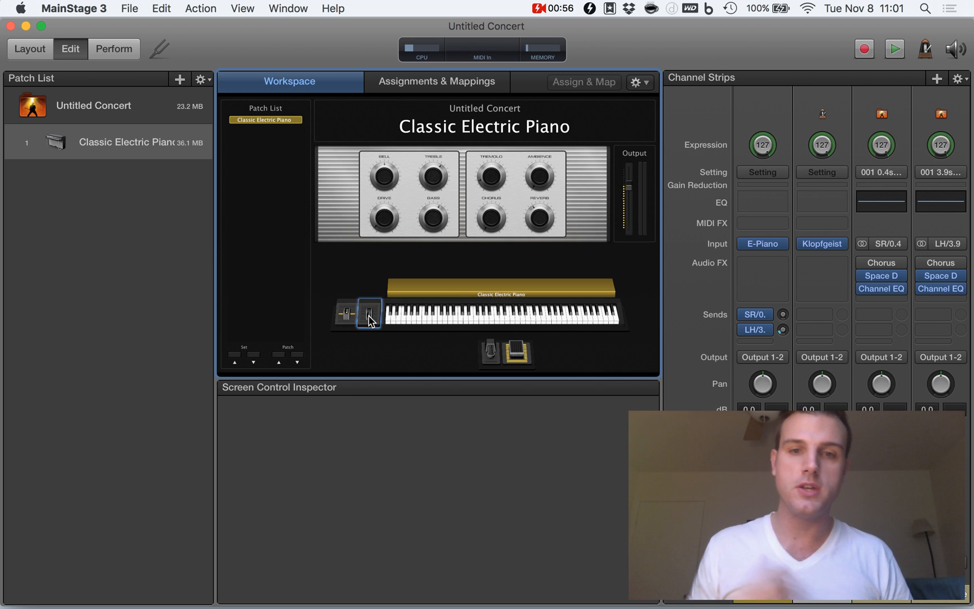
pyautogui.click(368, 312)
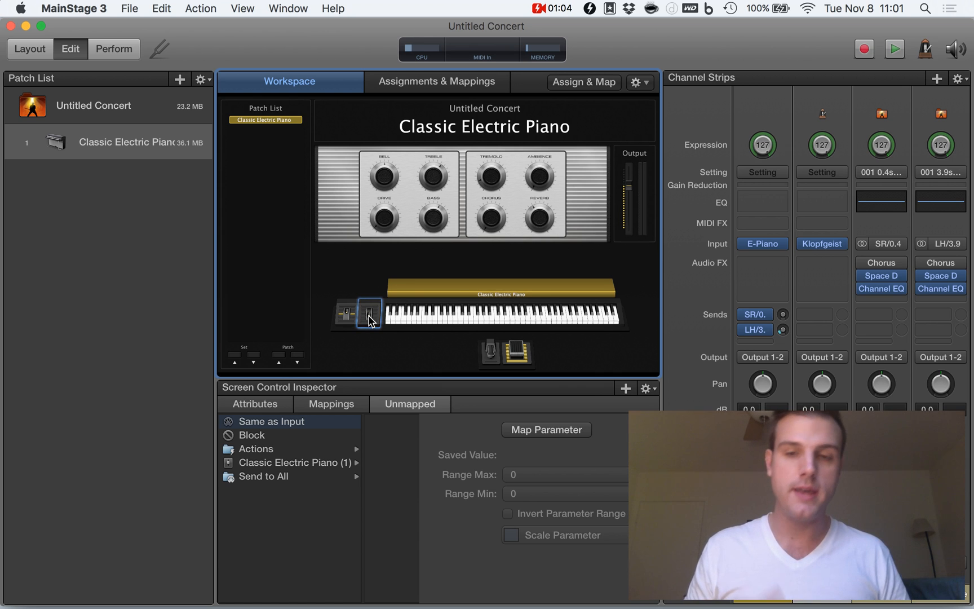
pyautogui.moveTo(779, 225)
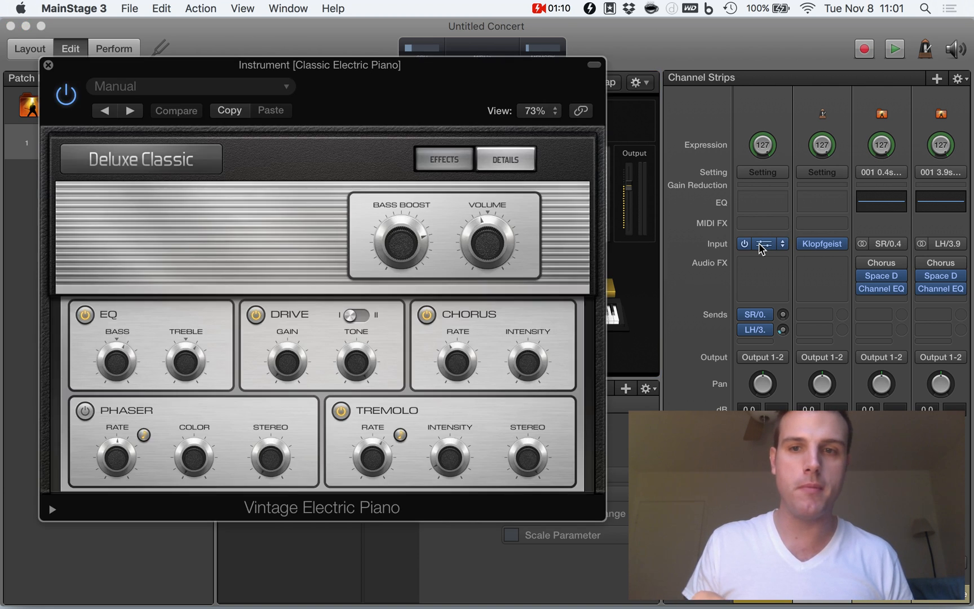
pyautogui.click(762, 243)
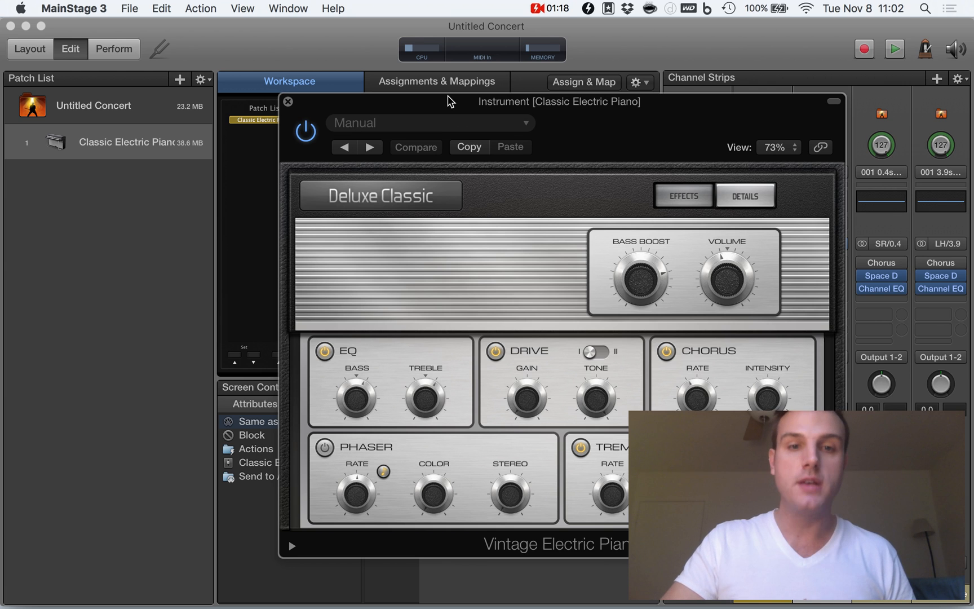
pyautogui.click(287, 102)
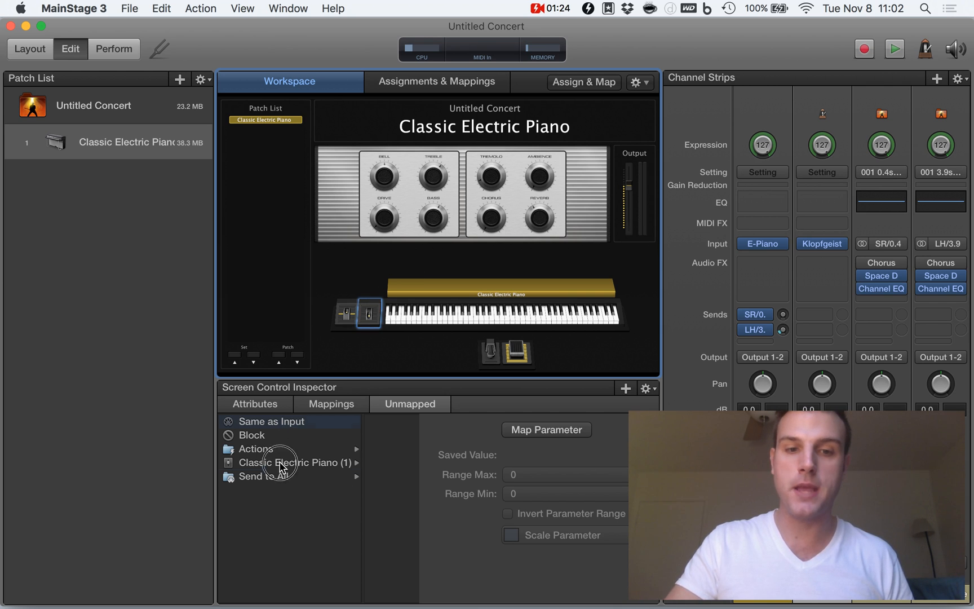
# Step: Map the mod wheel to Classic Electric Piano (1) Volume, ranging -20 to 20 dB
pyautogui.click(292, 463)
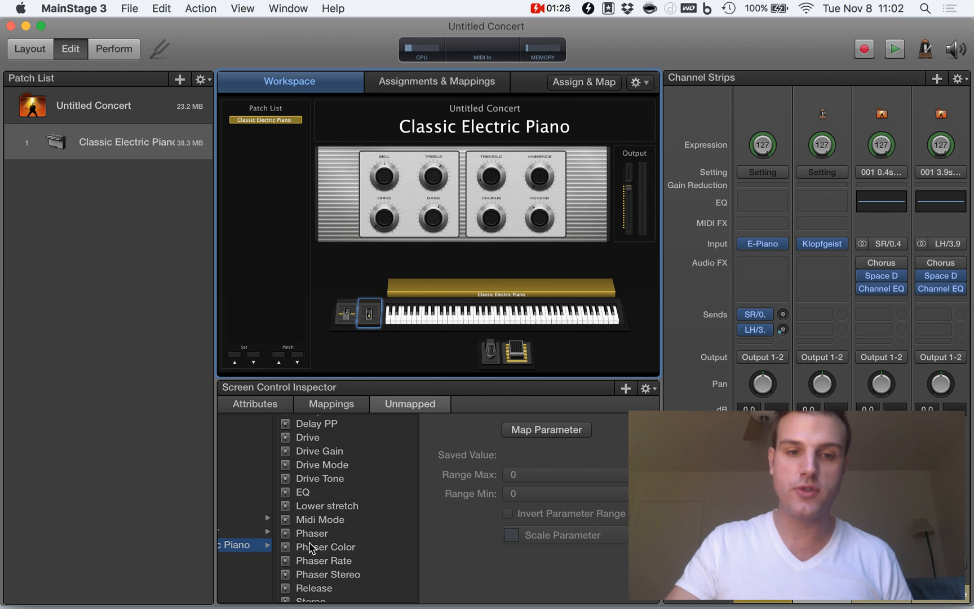
pyautogui.scroll(-3)
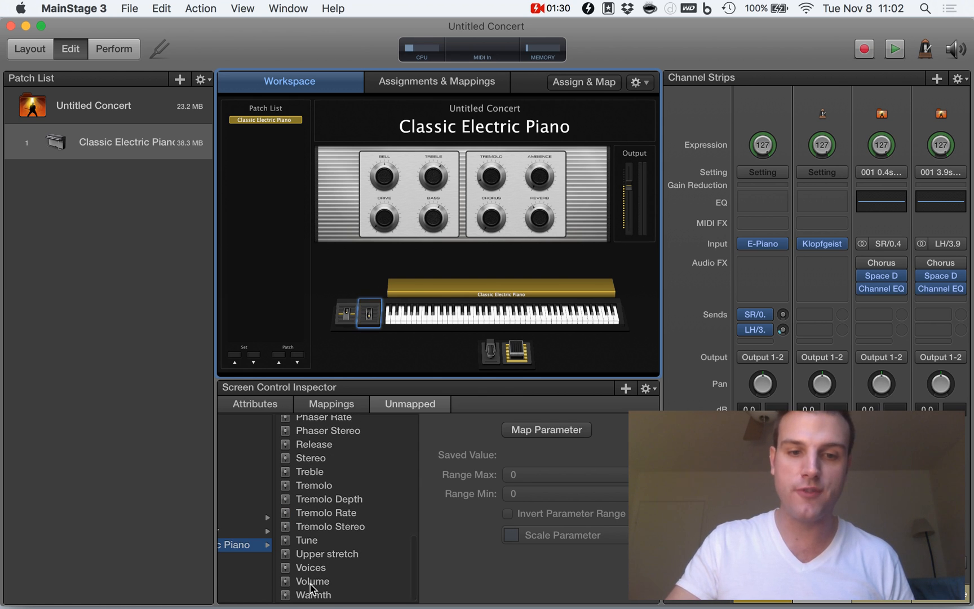
pyautogui.click(313, 594)
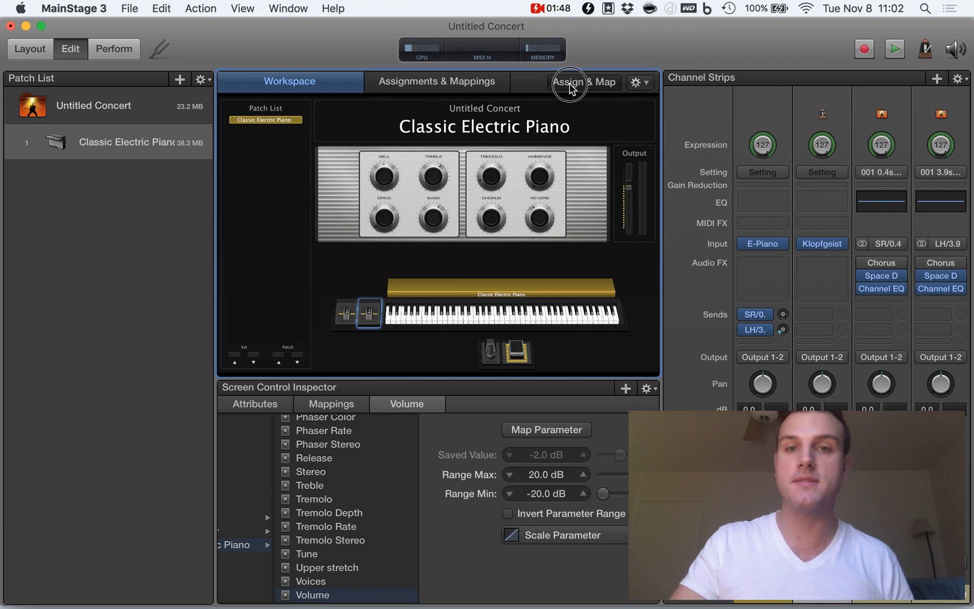
# Step: Turn on Assign & Map learning for the mod wheel and close the plug-in window
pyautogui.click(583, 82)
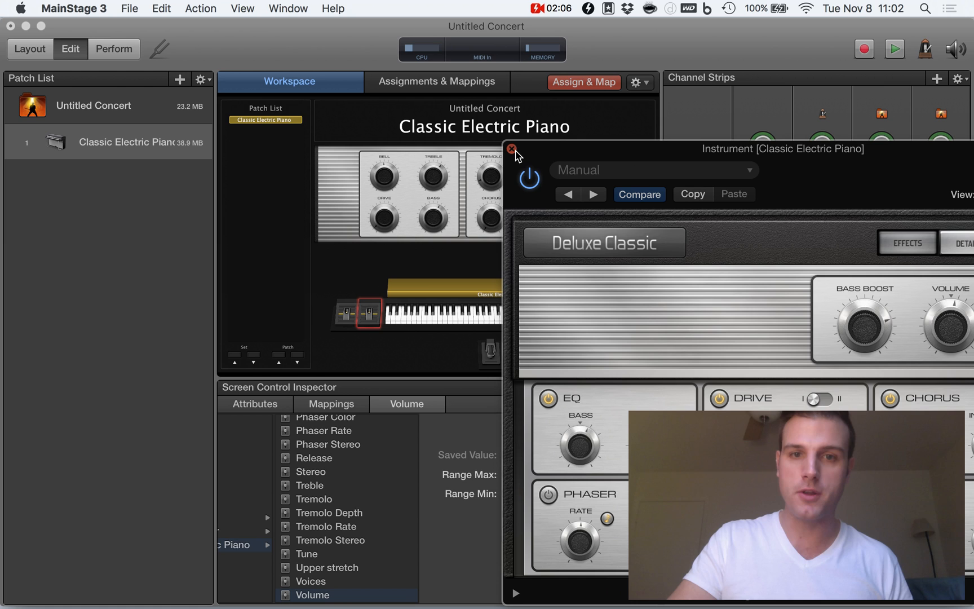
pyautogui.click(512, 149)
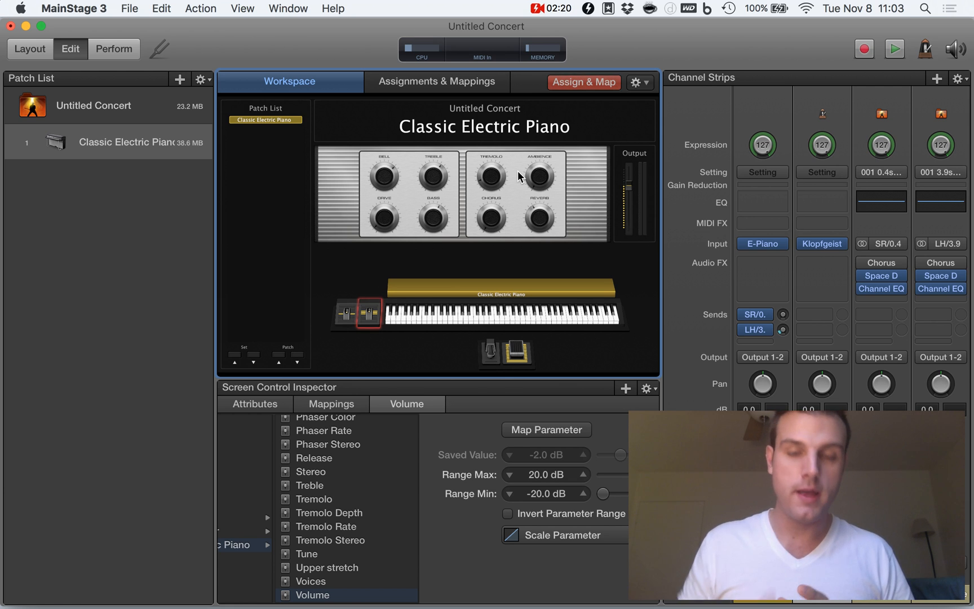
pyautogui.moveTo(397, 147)
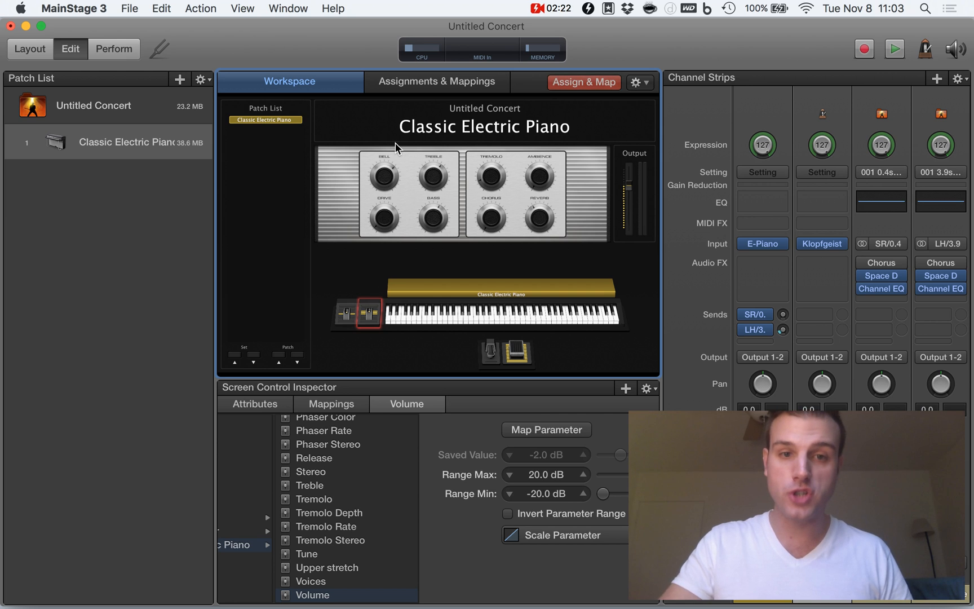
pyautogui.moveTo(382, 260)
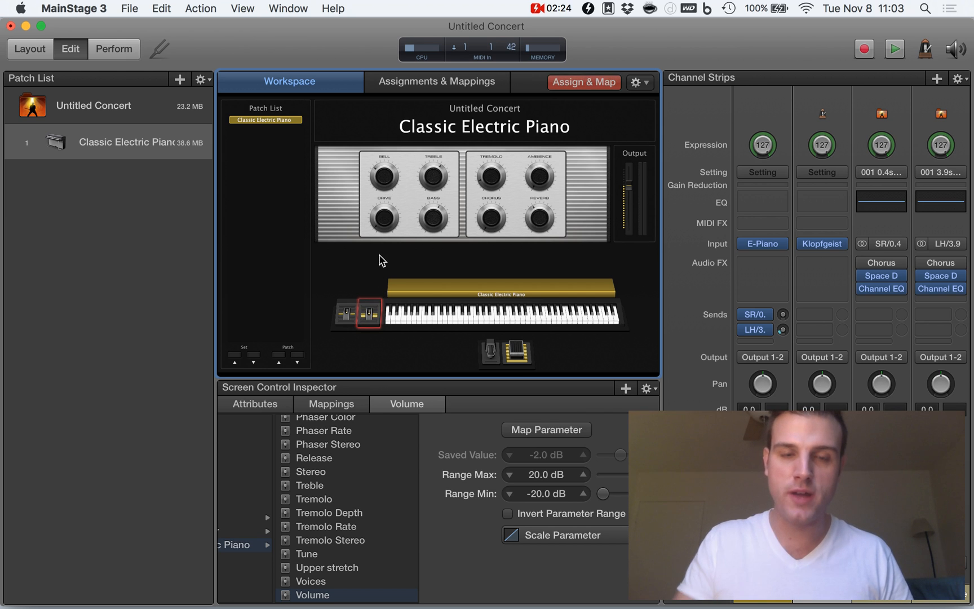
pyautogui.moveTo(363, 158)
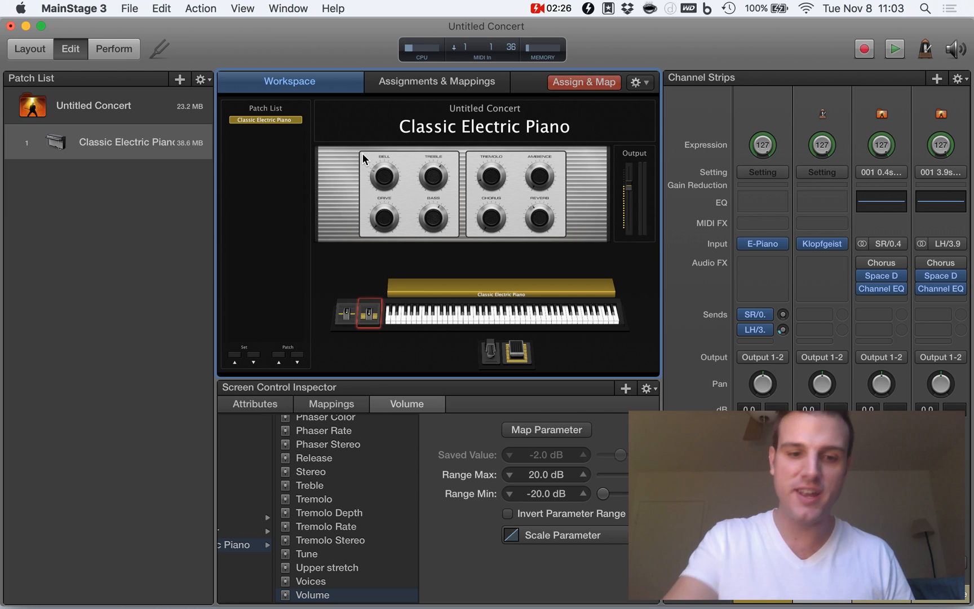
# Step: Turn off Assign & Map learning and view the Assignments & Mappings table
pyautogui.click(113, 49)
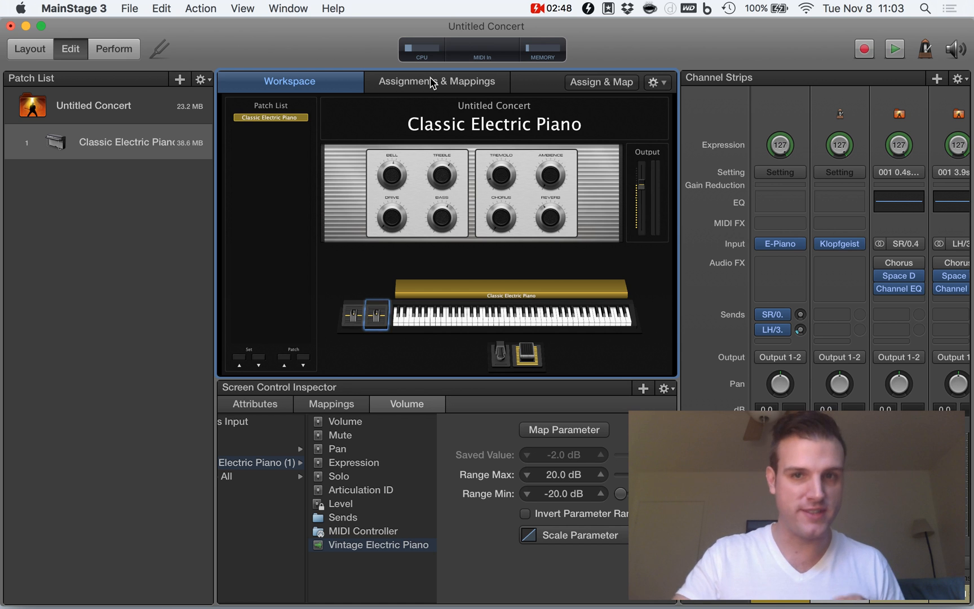
pyautogui.click(437, 81)
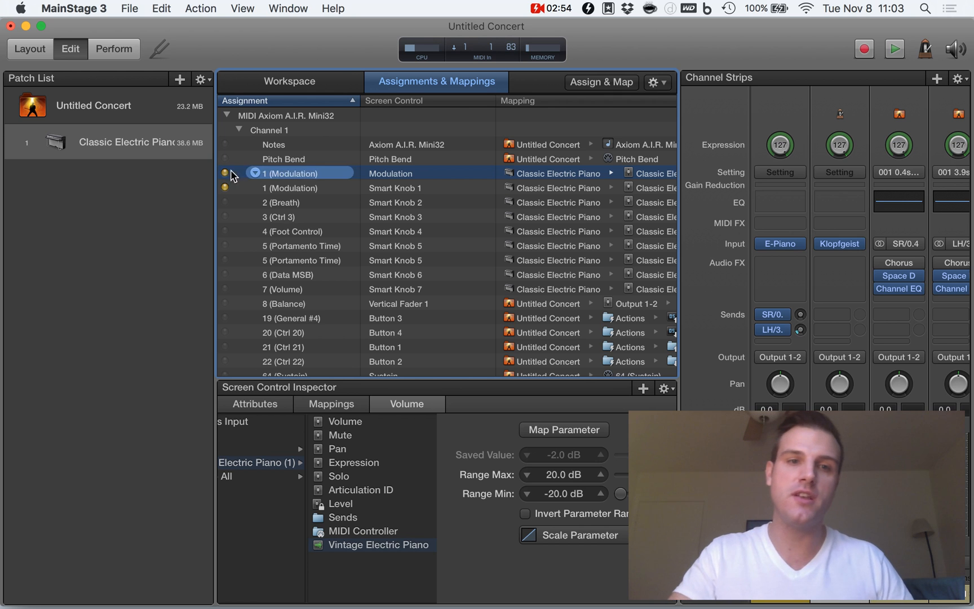
# Step: Set Smart Knob 1's hardware input channel to Unassigned, removing its Bell Volume control
pyautogui.click(288, 187)
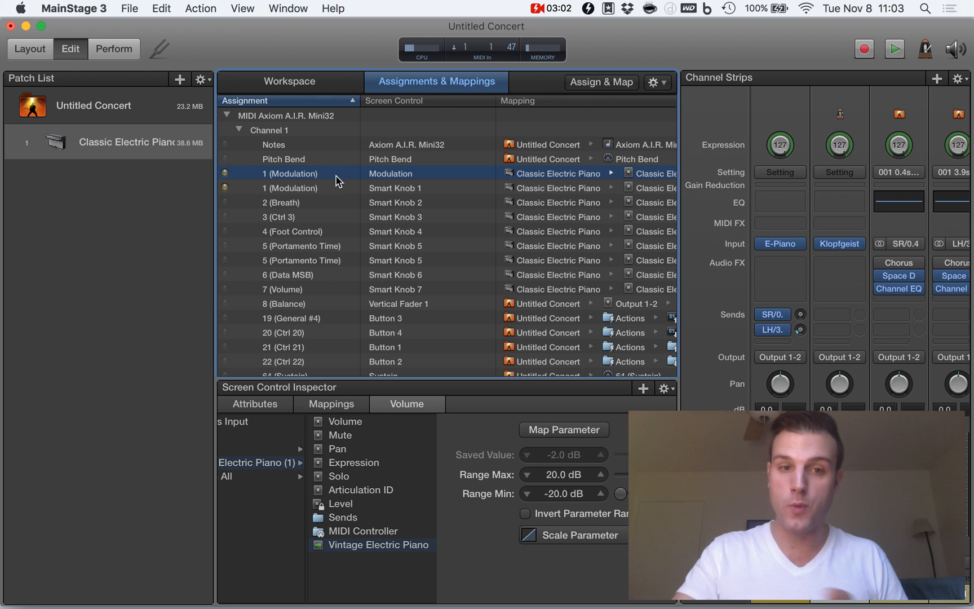
pyautogui.click(289, 187)
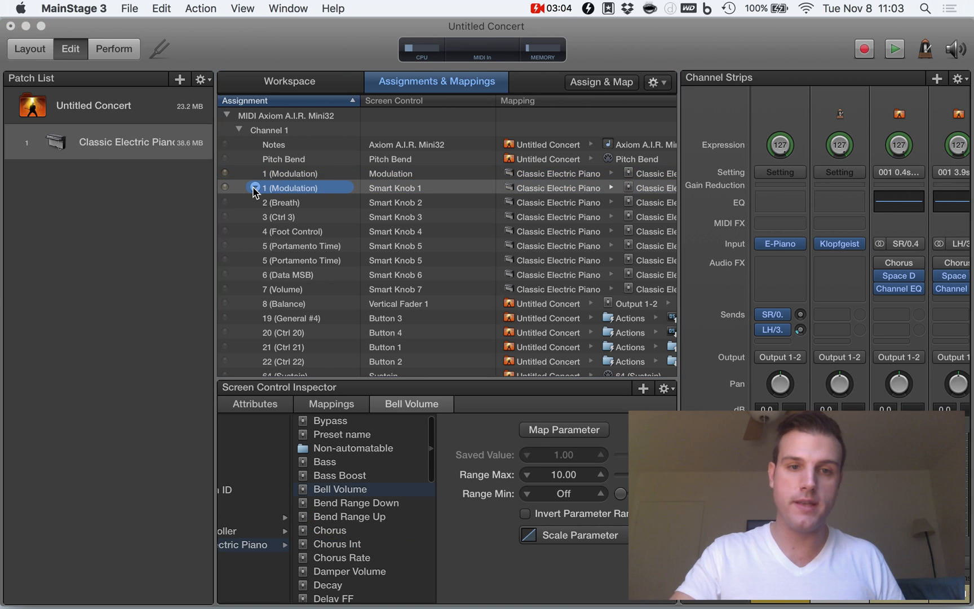
pyautogui.click(254, 188)
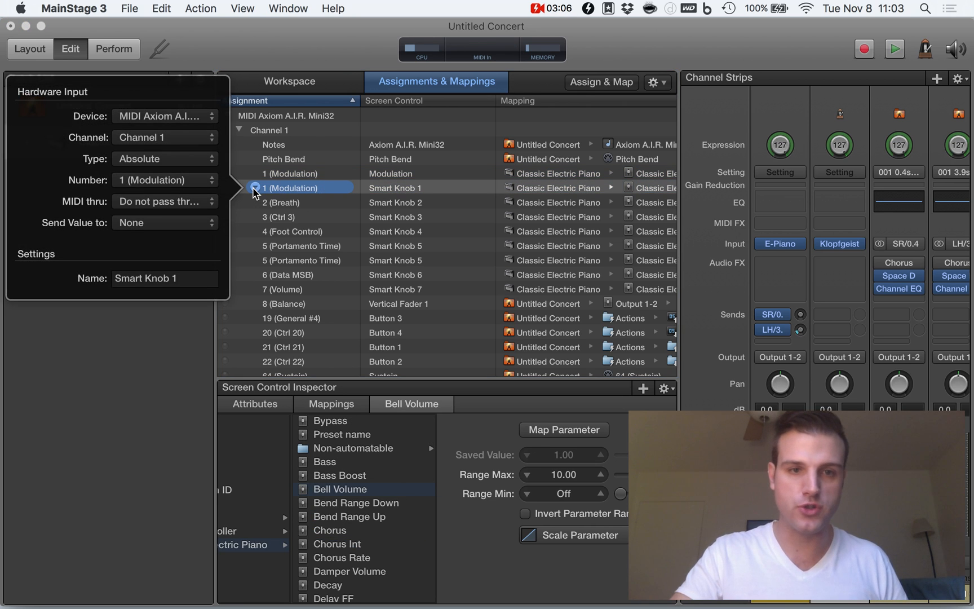
pyautogui.click(164, 137)
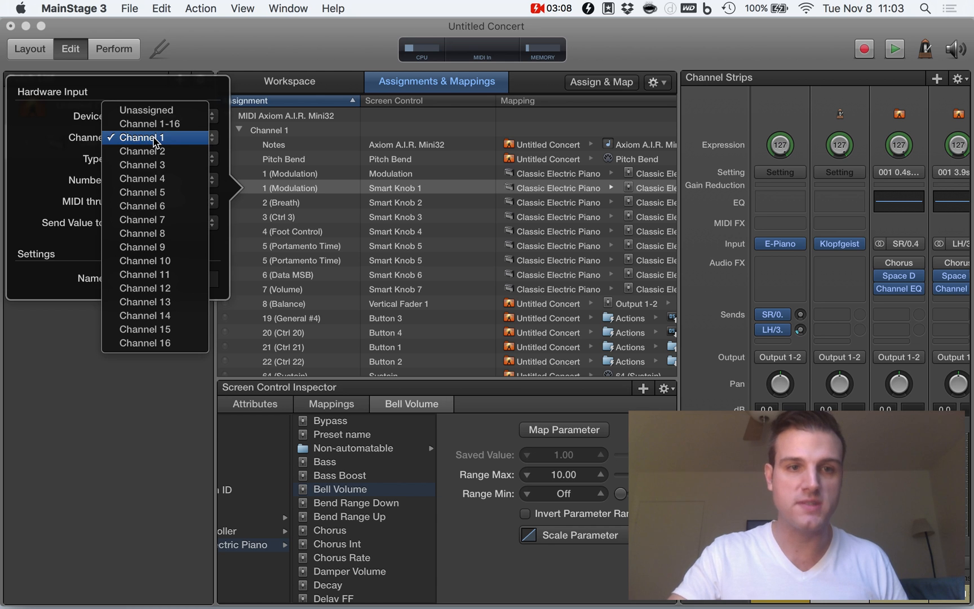
pyautogui.click(143, 137)
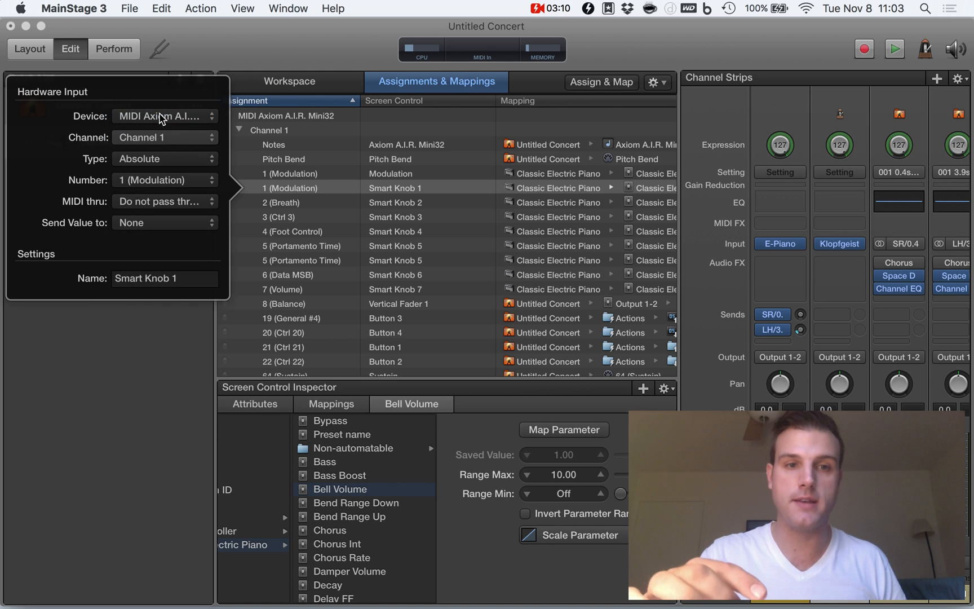
pyautogui.click(164, 138)
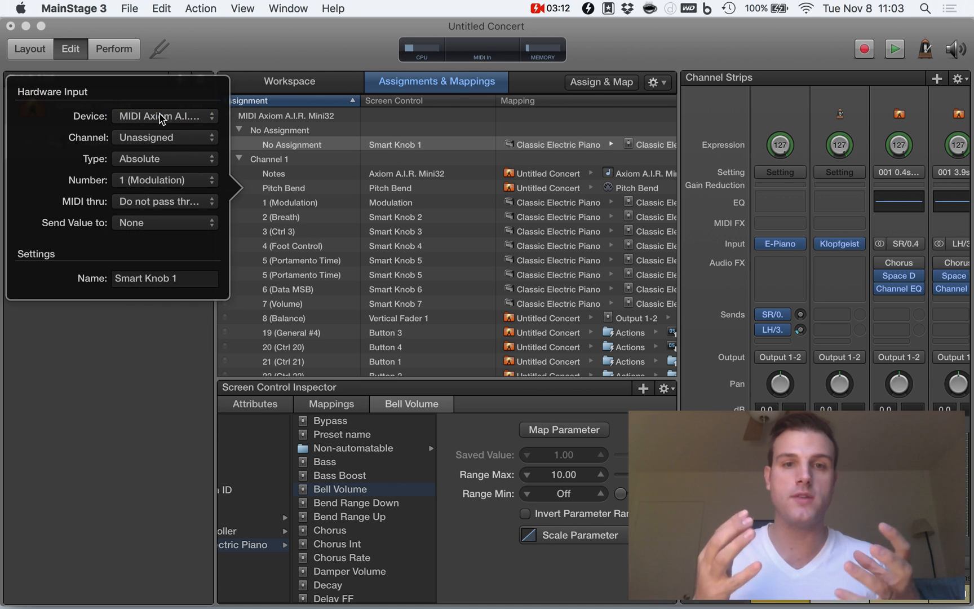
pyautogui.moveTo(163, 116)
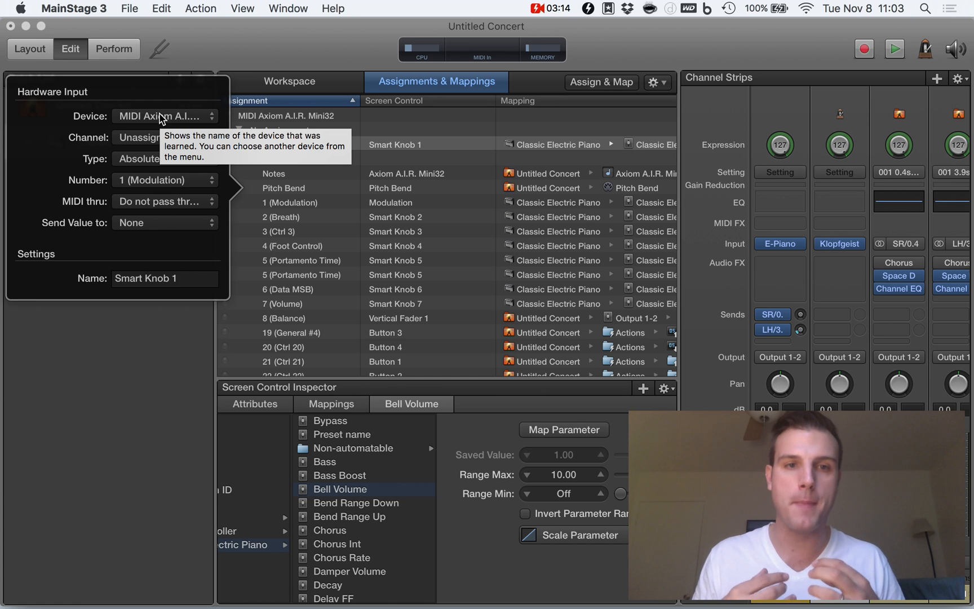
pyautogui.click(288, 81)
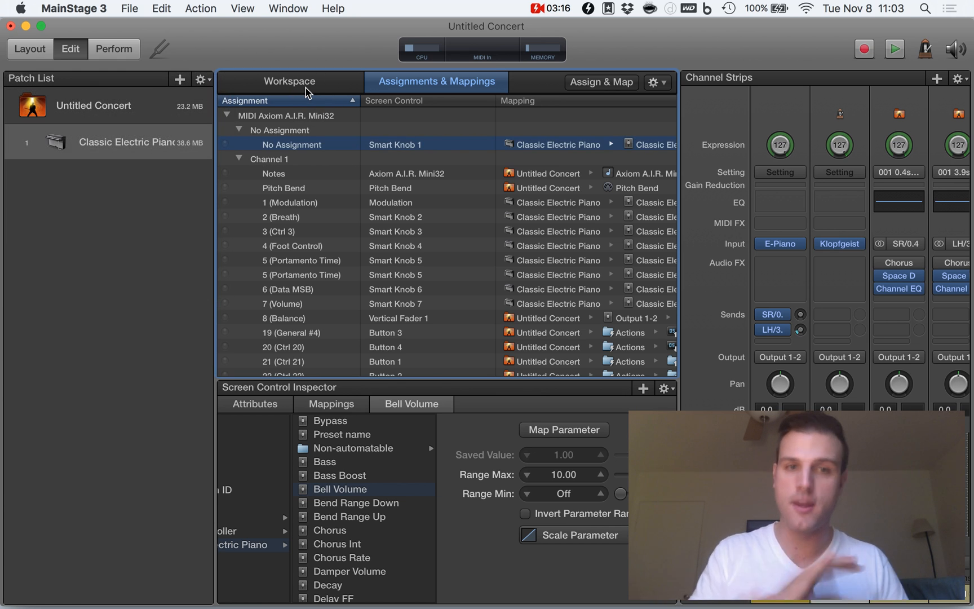
# Step: Switch to full-screen Perform mode showing the Classic Electric Piano patch
pyautogui.click(290, 80)
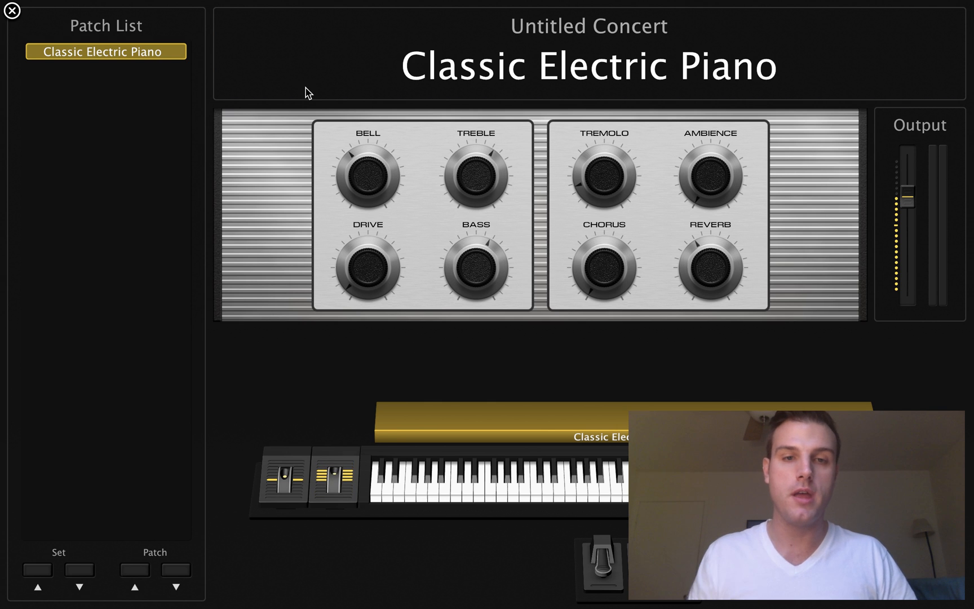
pyautogui.moveTo(352, 191)
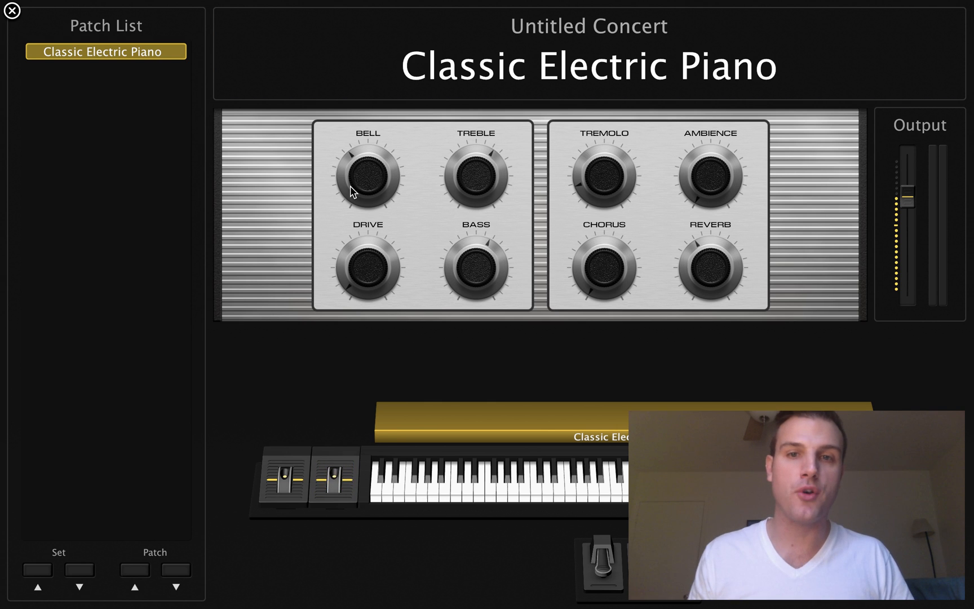